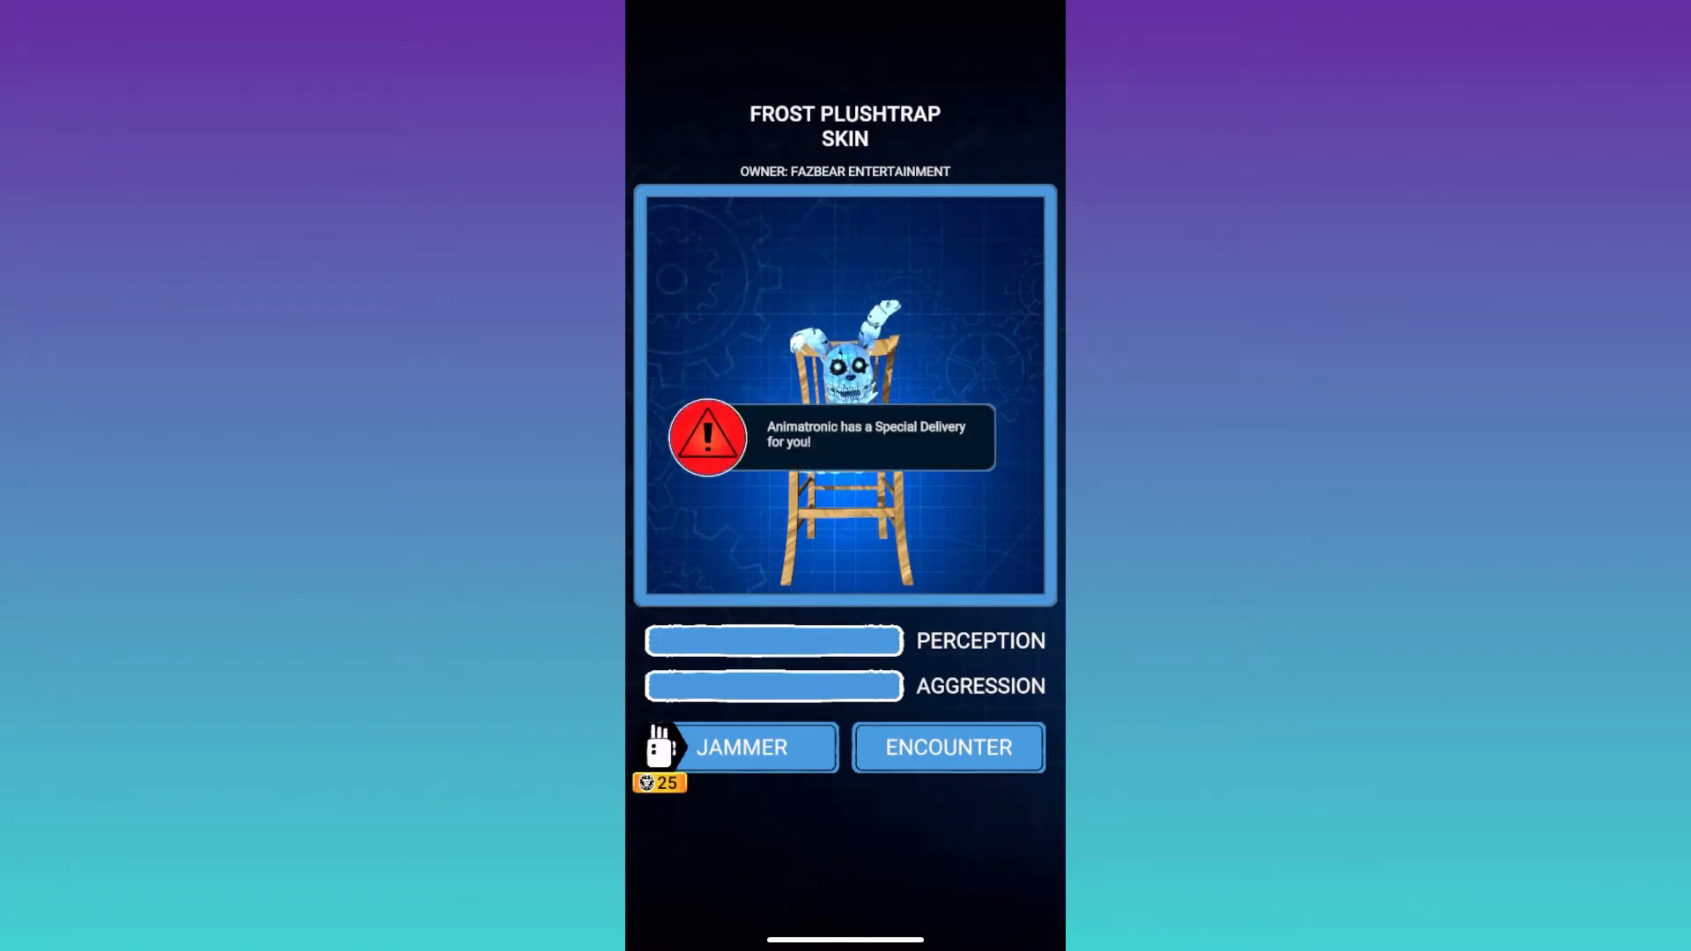
# Start the encounter with Frost Plushtrap from its skin card.
pyautogui.click(947, 747)
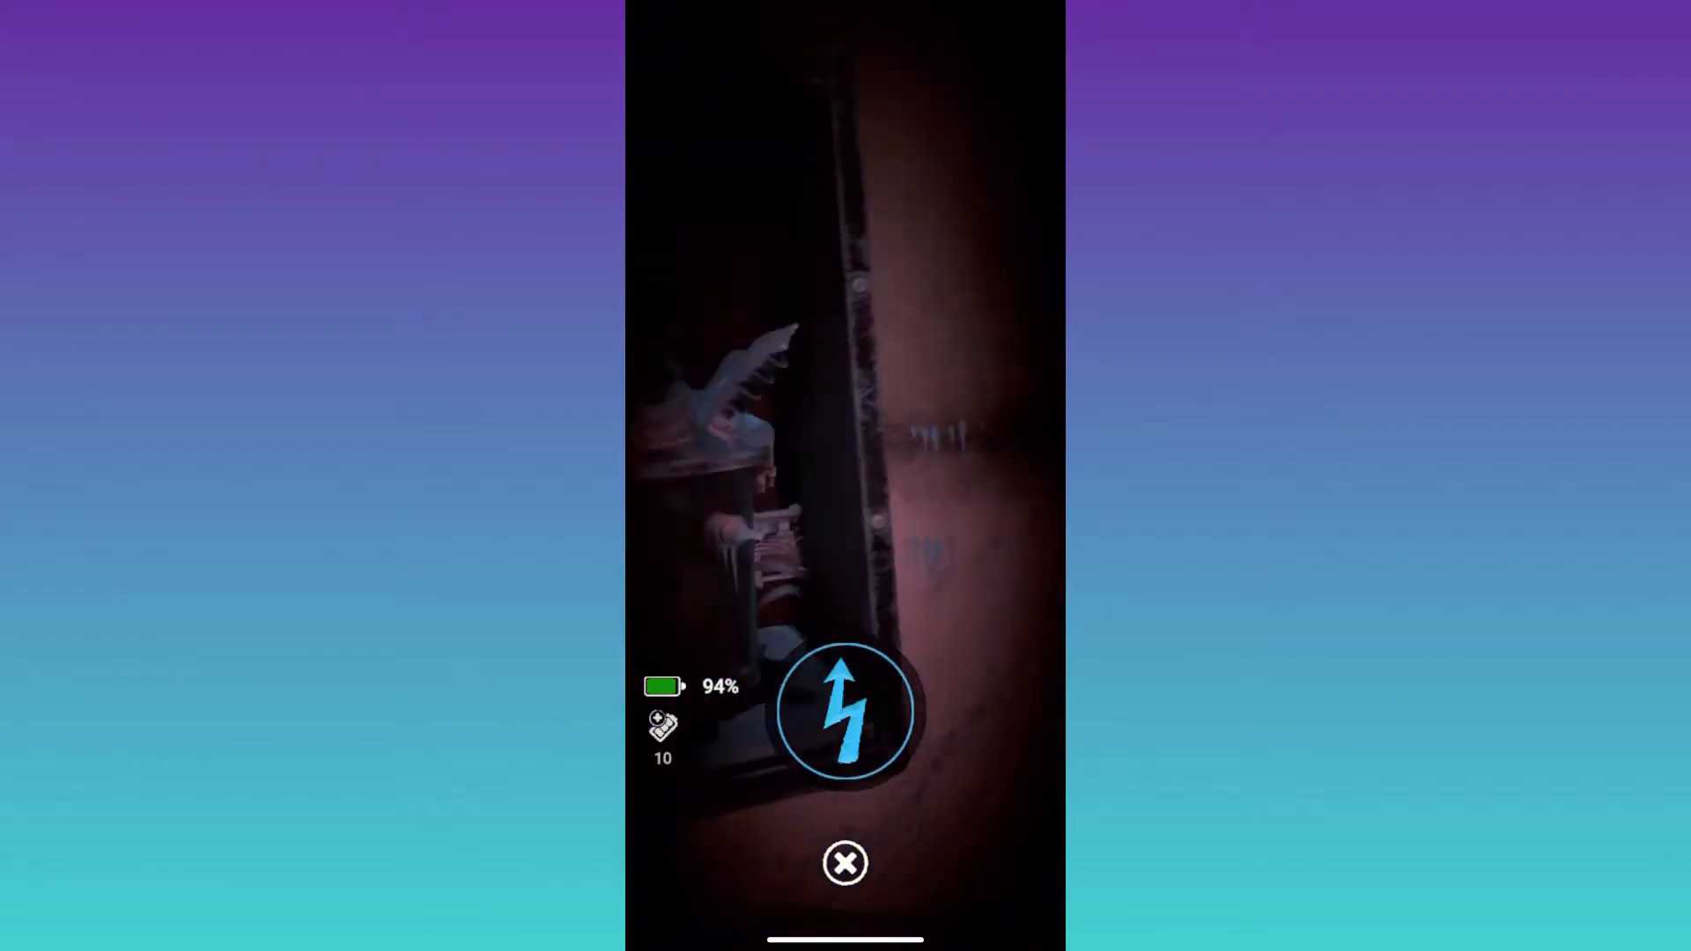
# Scan the frozen hallway until Frost Plushtrap's glowing eyes appear beside the lit chair.
pyautogui.click(844, 710)
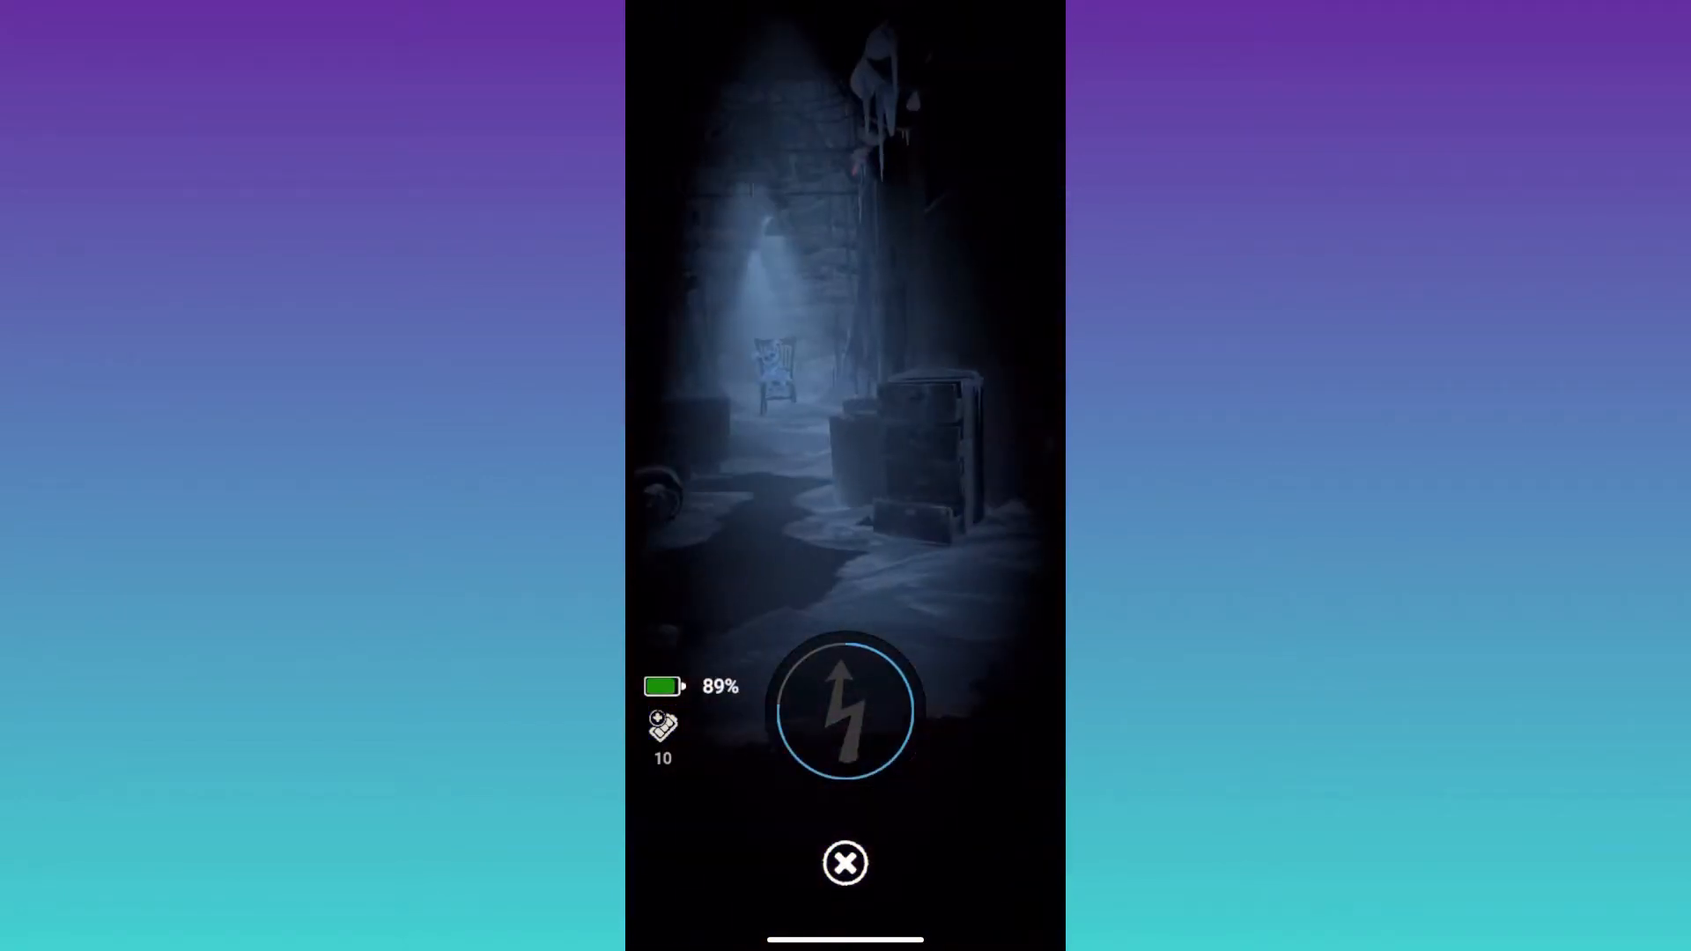
pyautogui.click(844, 710)
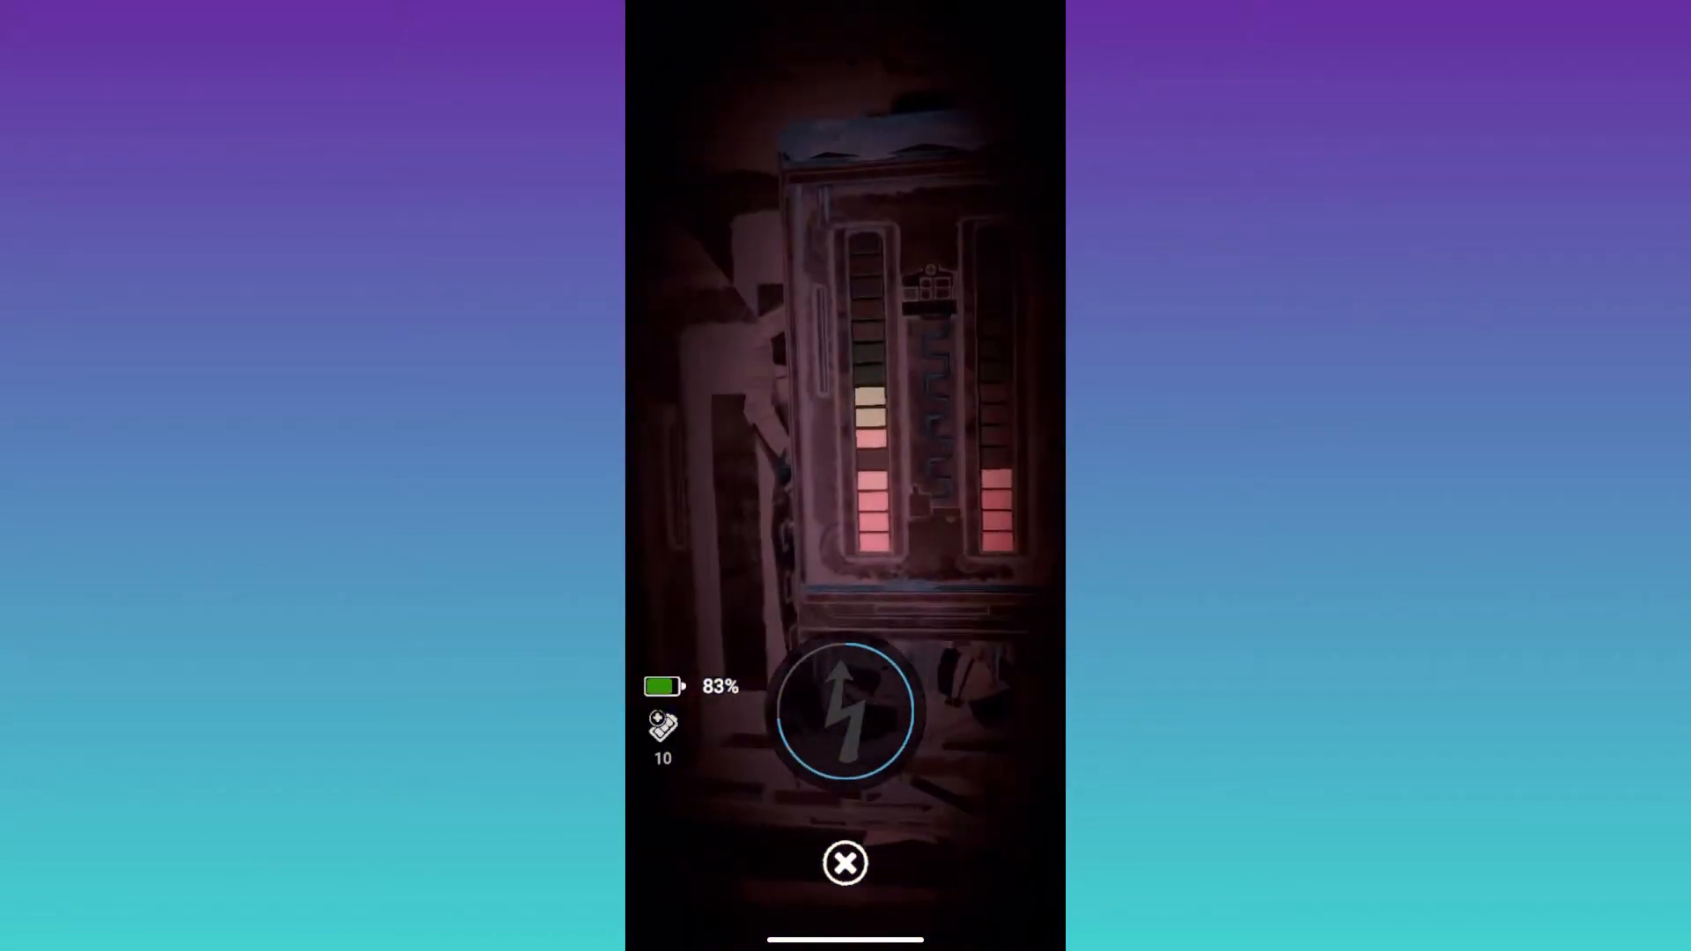
pyautogui.click(843, 710)
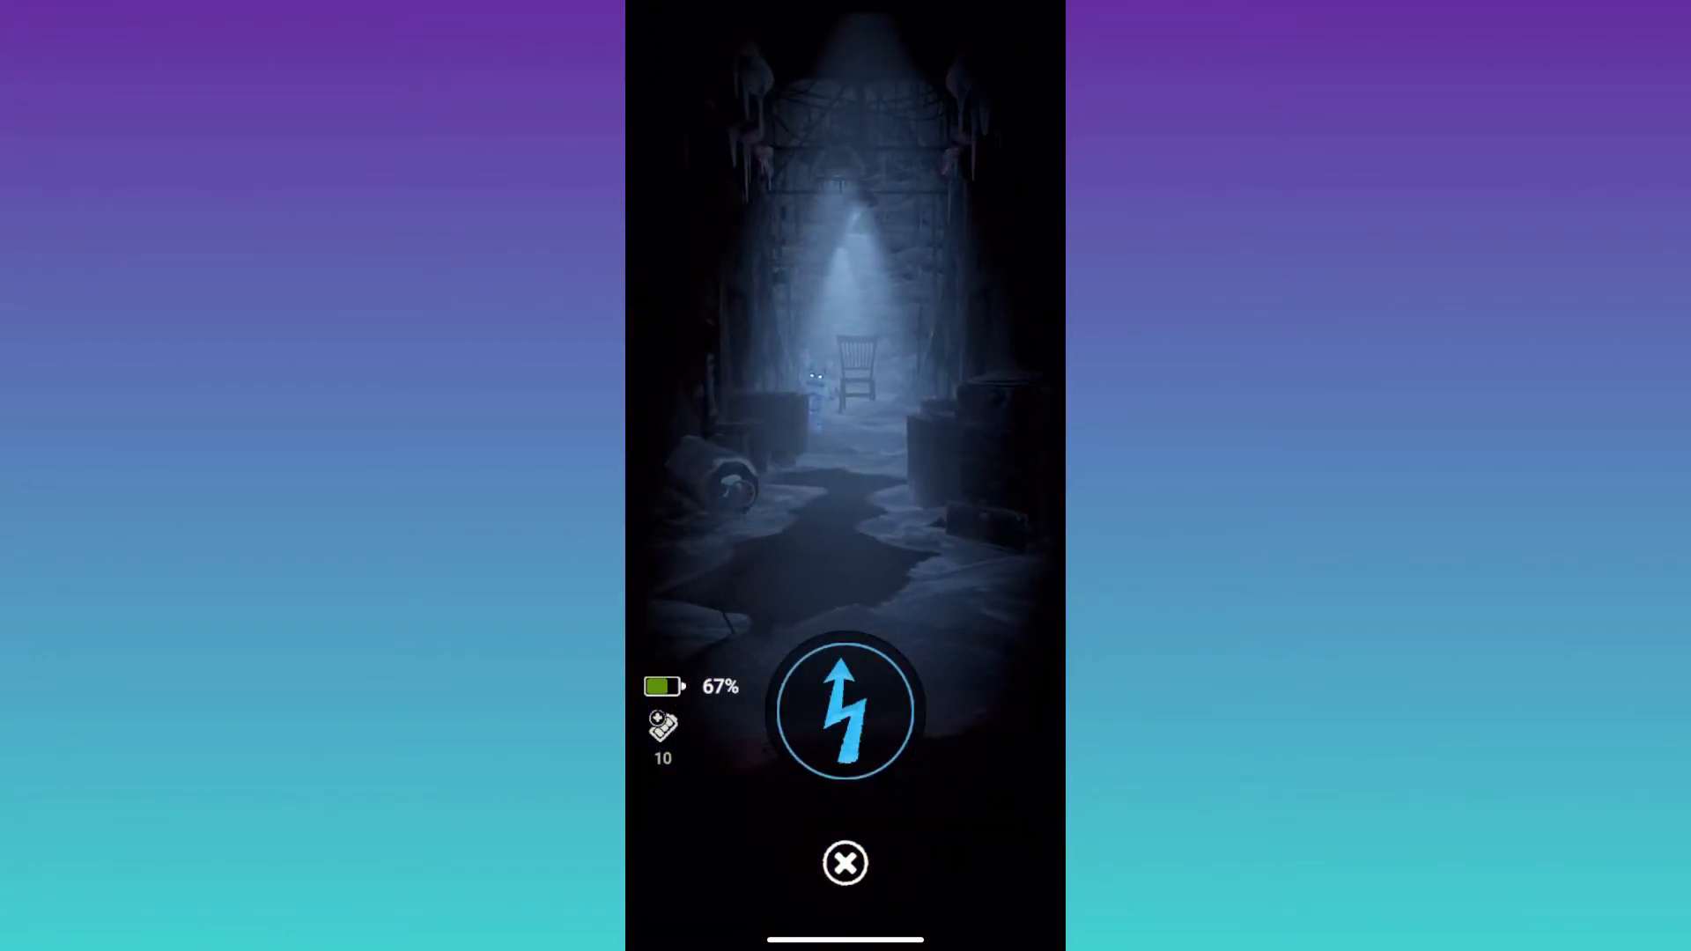
# Track Frost Plushtrap as it creeps in from the left, then fire the electric shock.
pyautogui.click(844, 710)
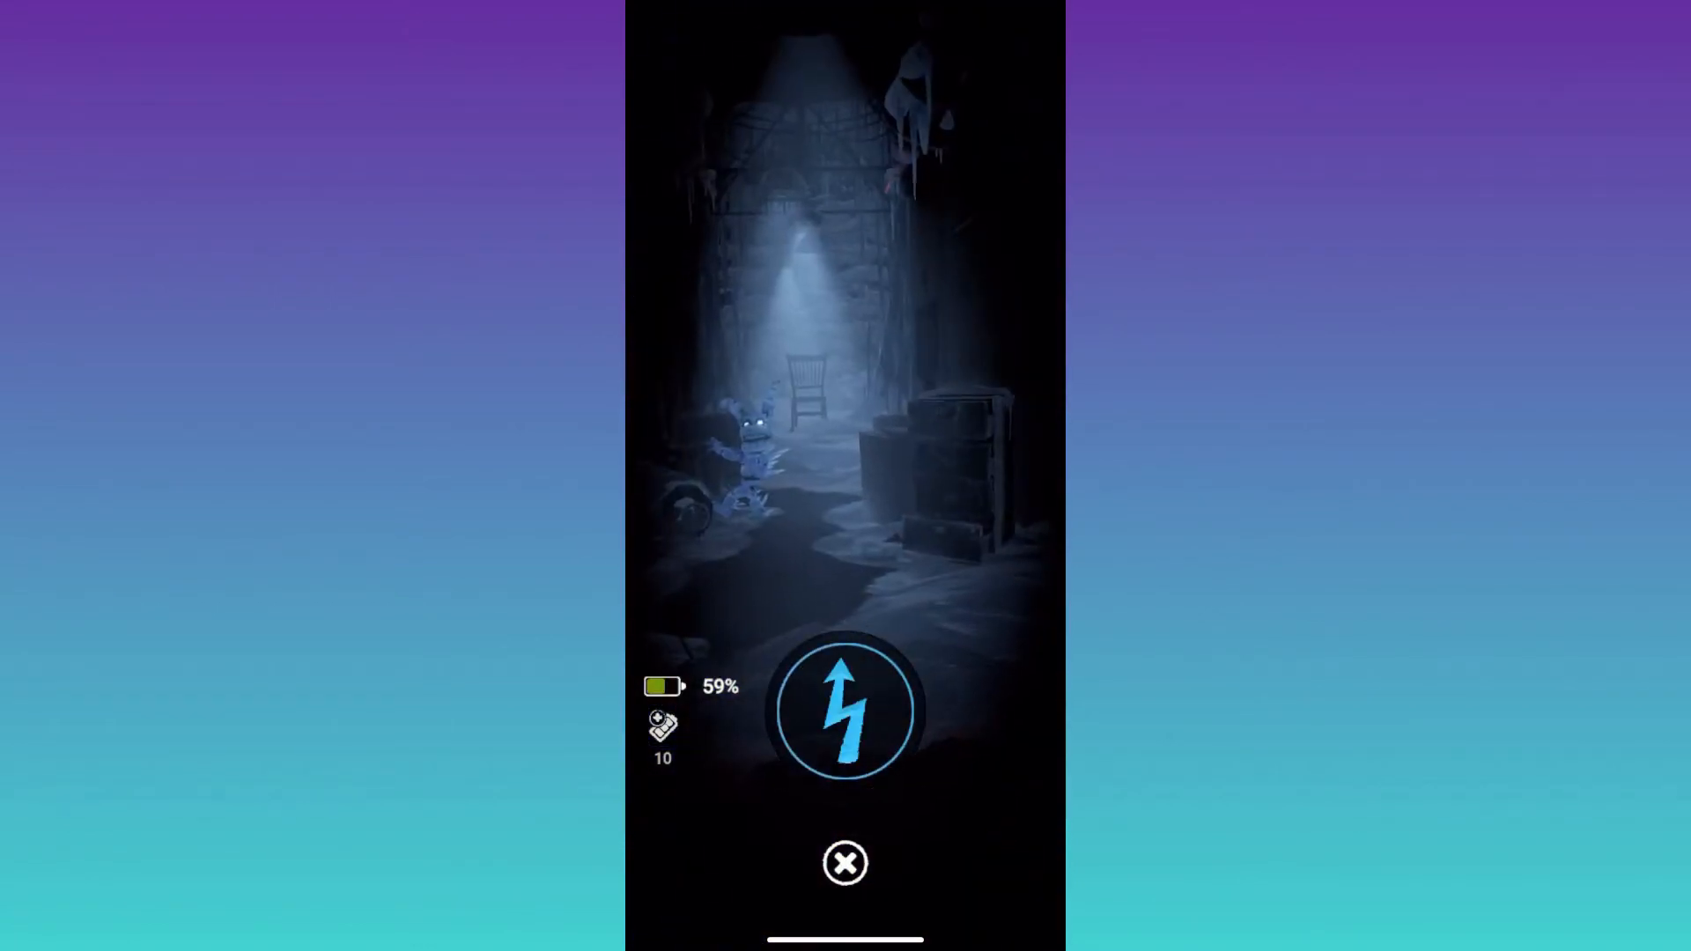
pyautogui.click(843, 710)
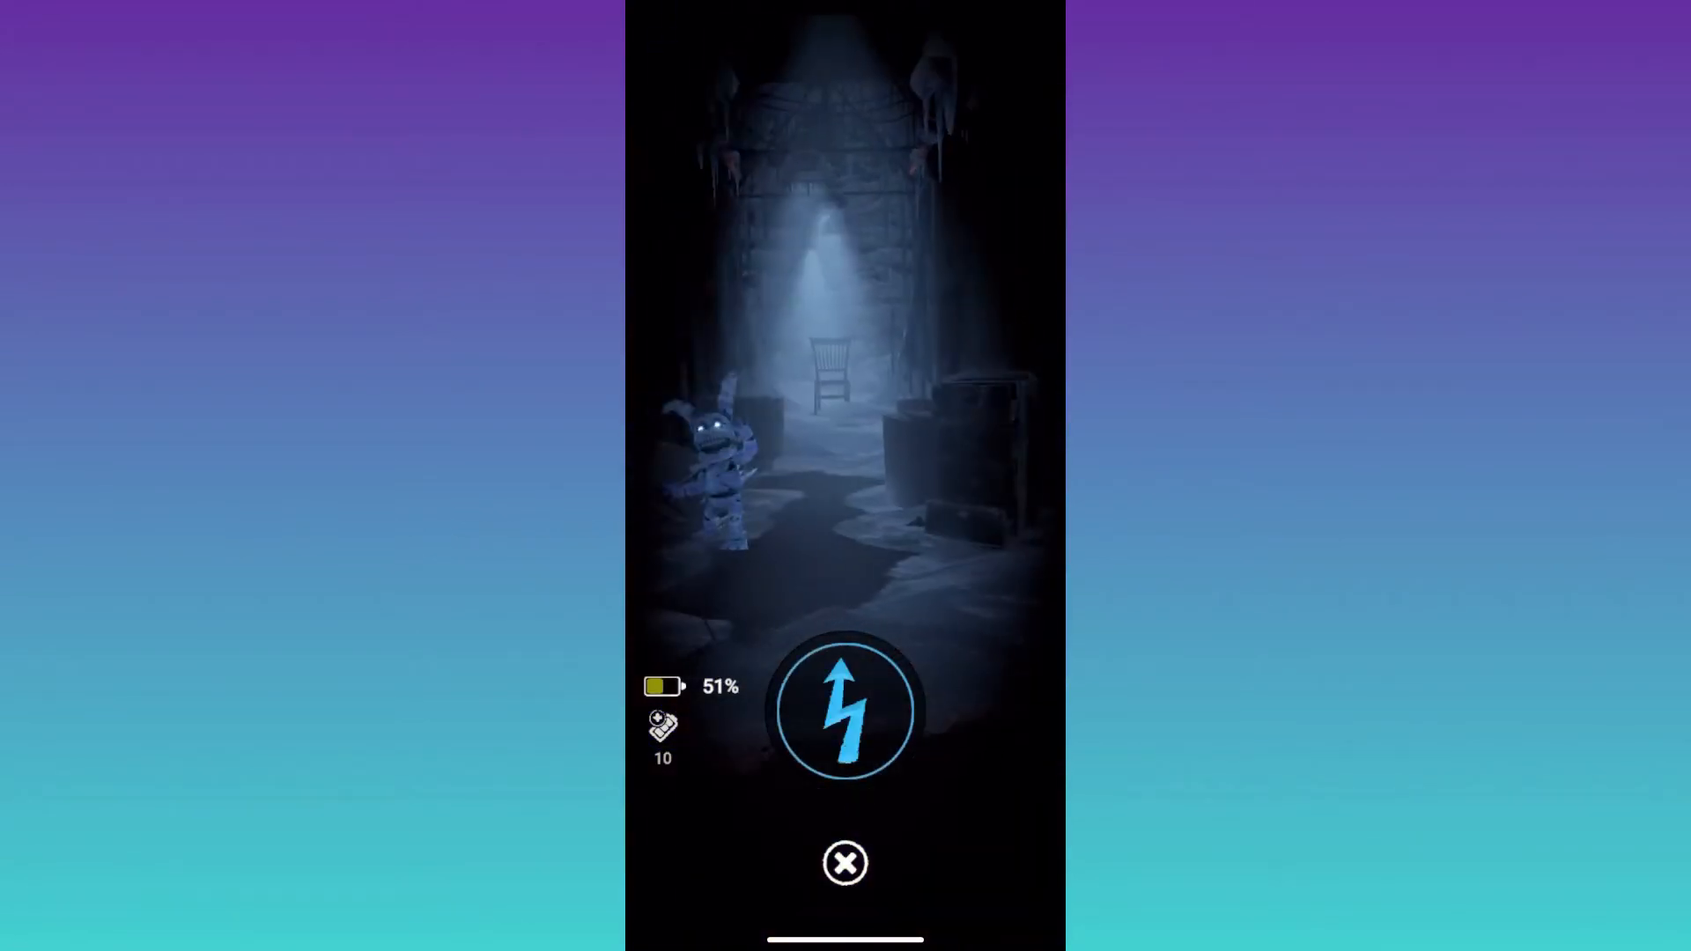
pyautogui.click(843, 710)
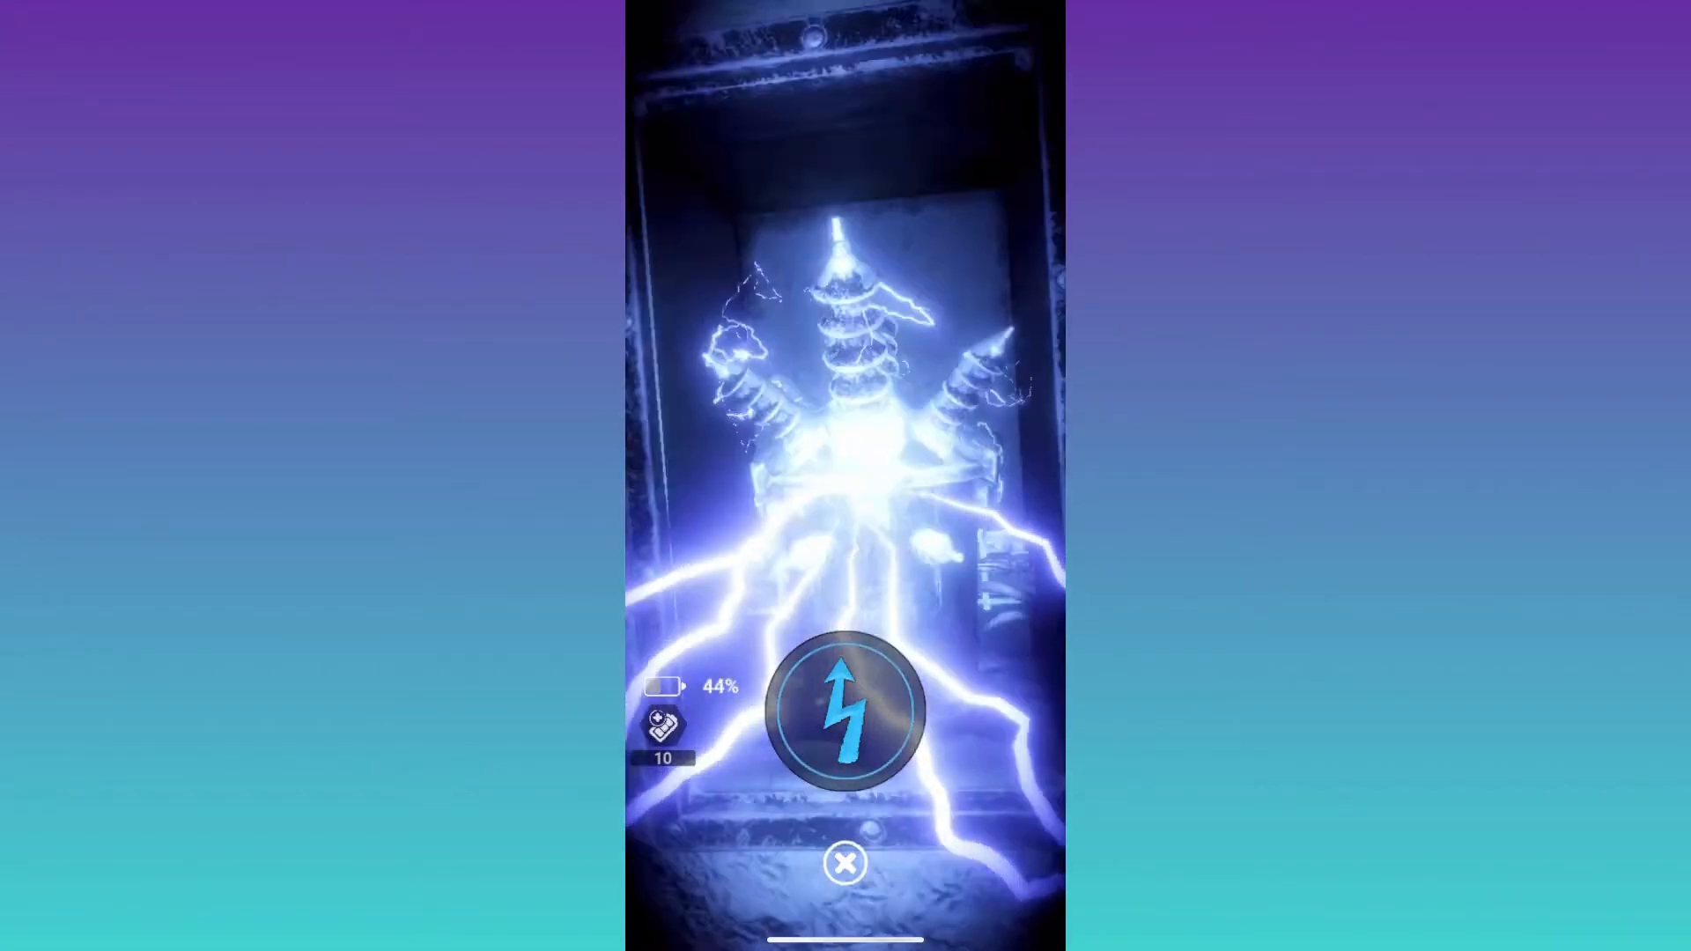